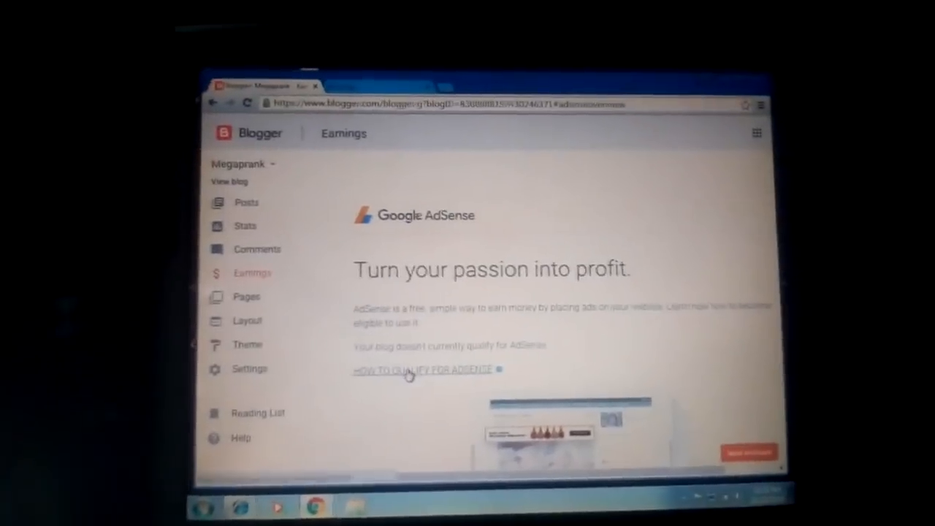
# Follow the 'How to qualify for AdSense' link from Blogger's Earnings page
pyautogui.click(421, 368)
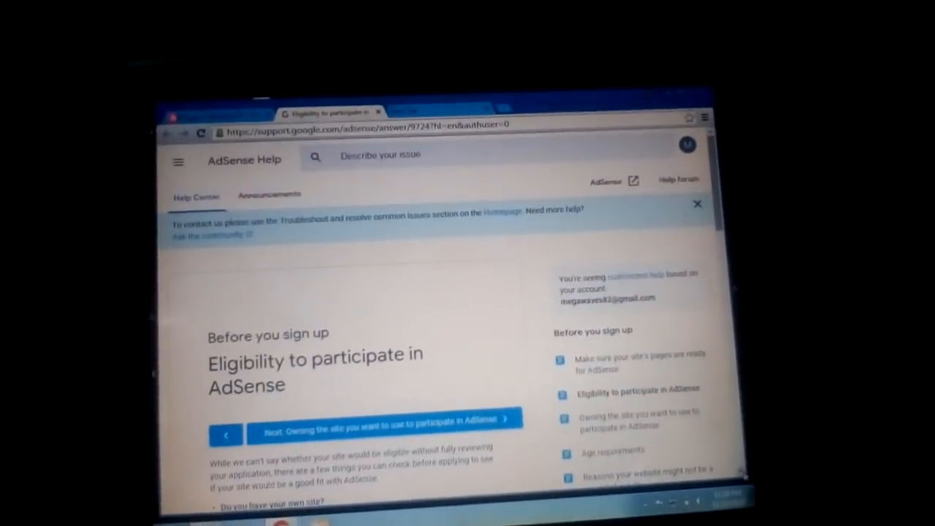
# Read through the eligibility requirements and start the AdSense sign-up
pyautogui.scroll(-3)
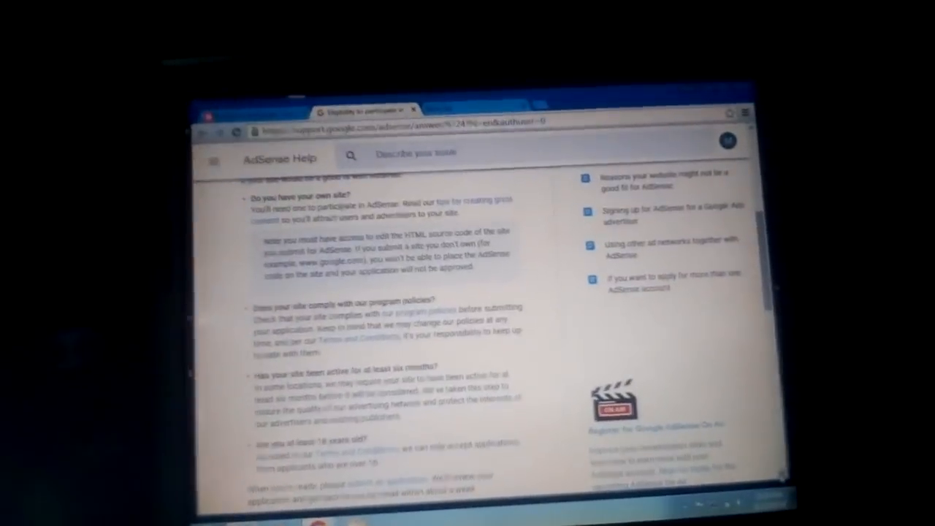
pyautogui.scroll(-3)
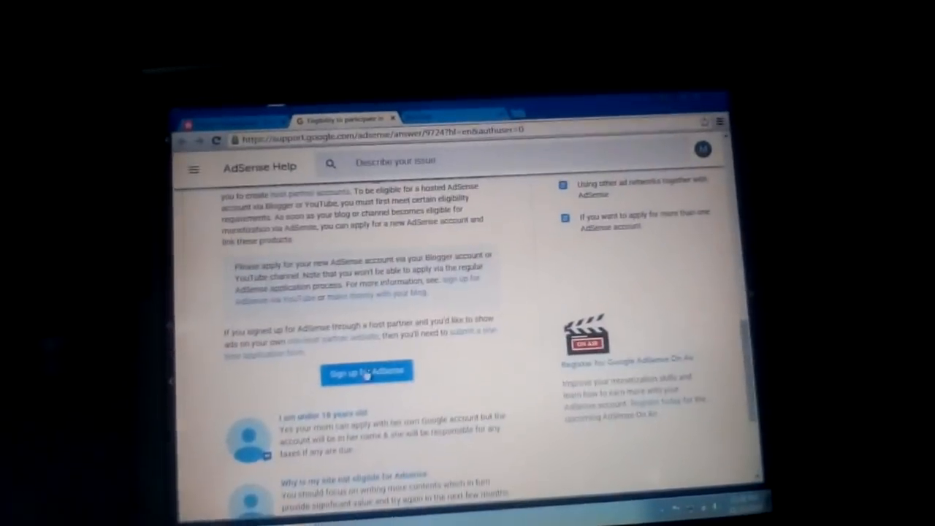
pyautogui.click(365, 372)
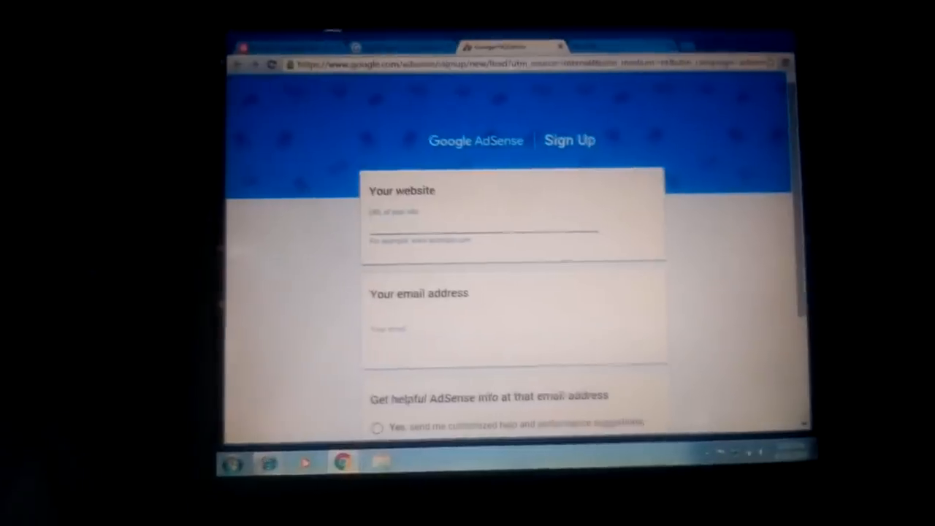
# Choose a preference for receiving customized AdSense help and performance suggestions by email
pyautogui.scroll(-3)
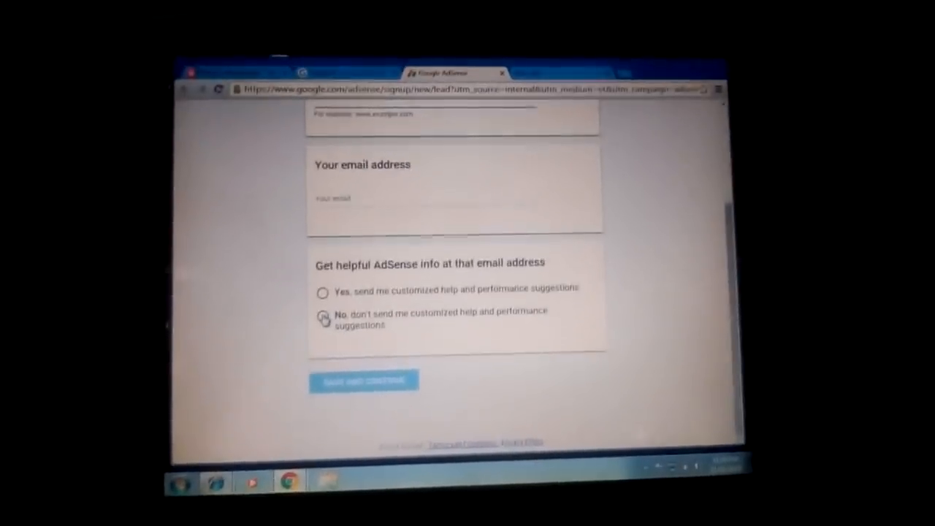
pyautogui.click(322, 288)
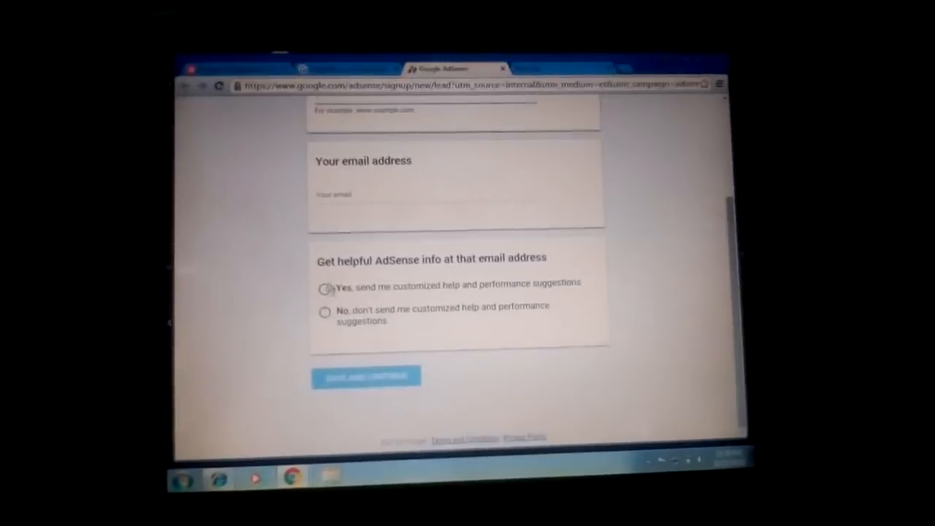